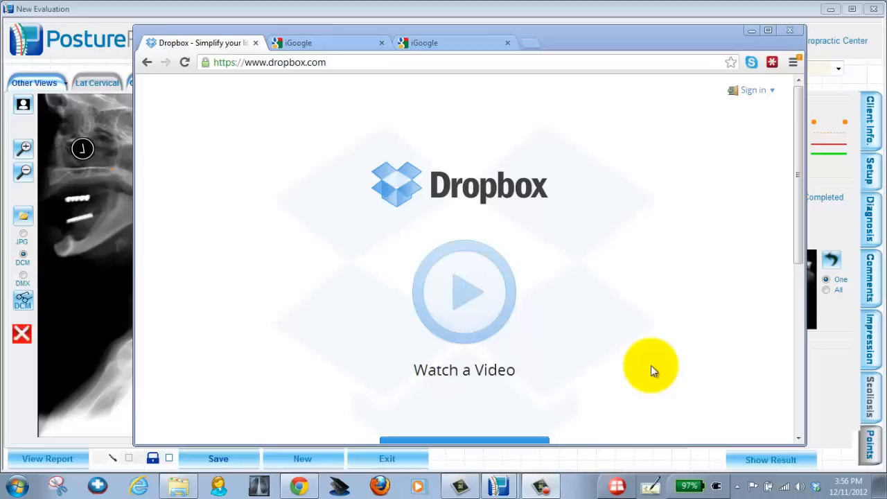
mouse_move(388, 52)
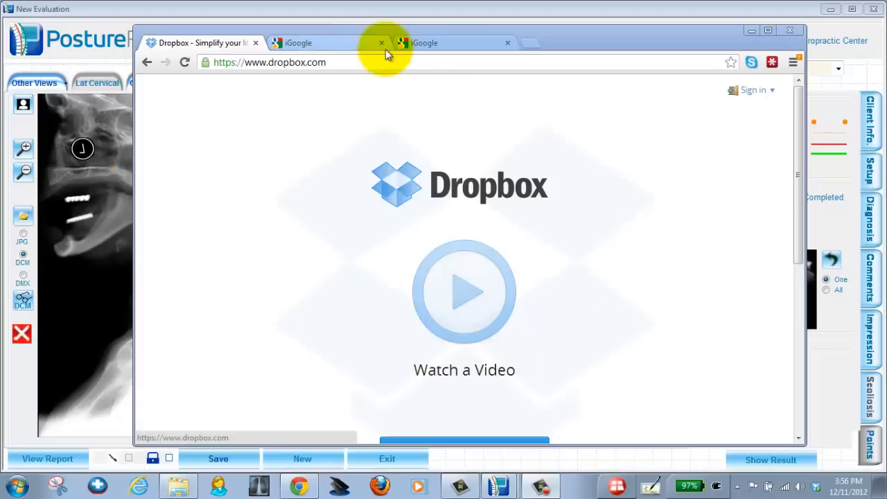
Minimize the Dropbox web page and open the local Dropbox folder from the tray icon.
click(269, 63)
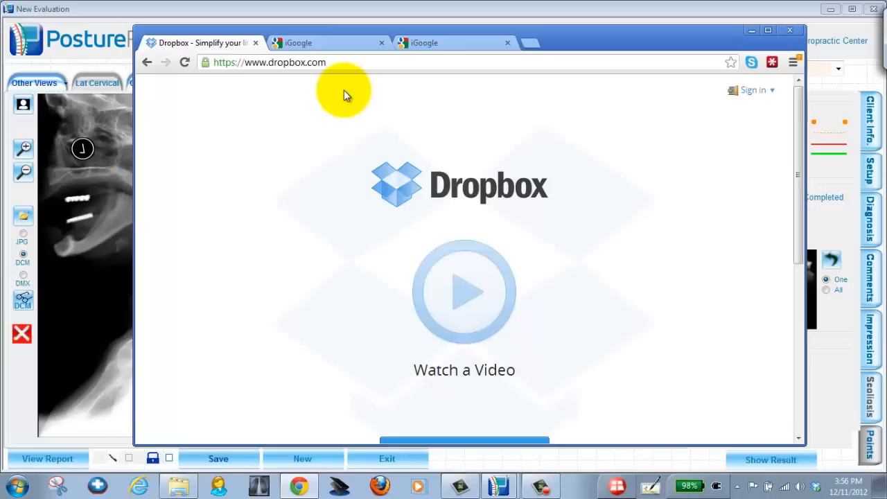
mouse_move(751, 33)
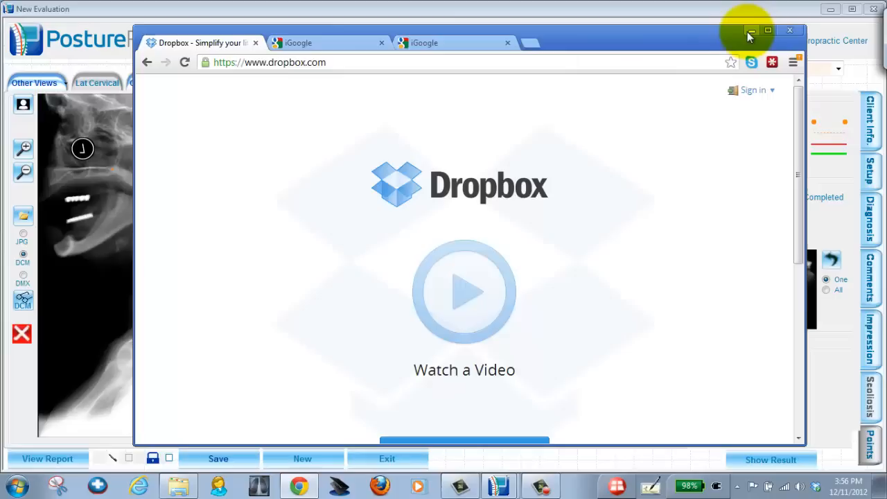
click(789, 31)
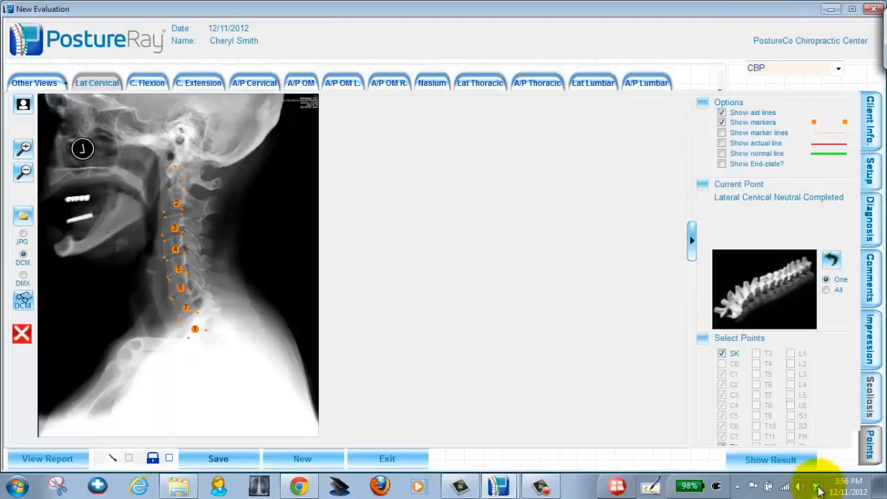
mouse_move(817, 487)
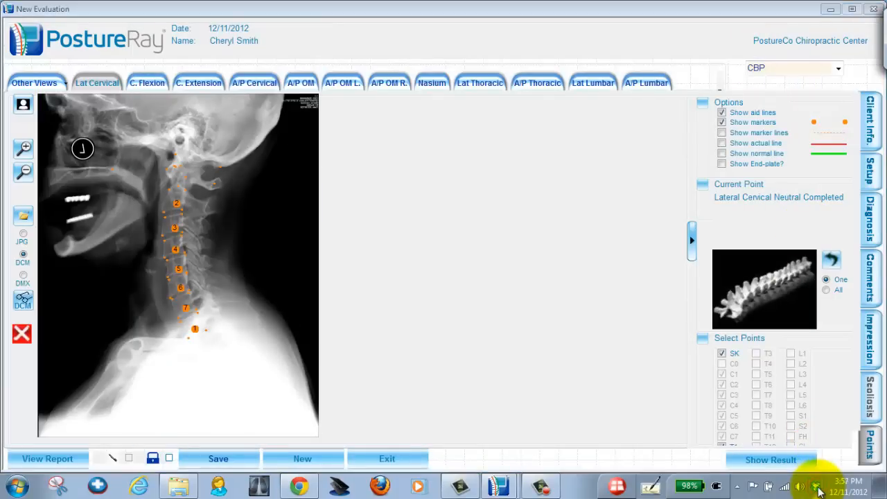
click(816, 487)
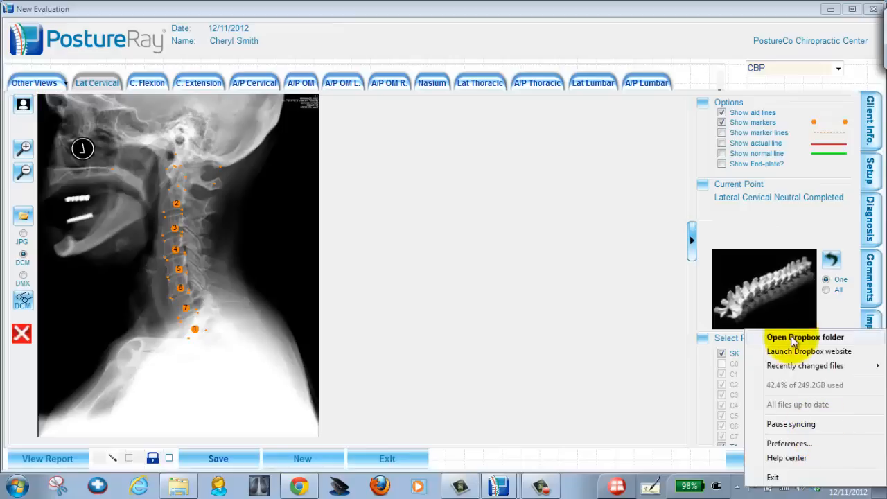
click(805, 337)
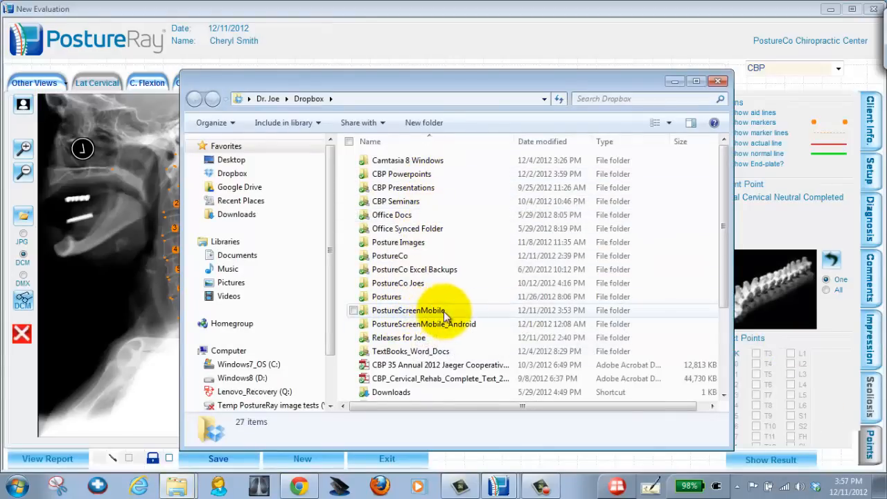
mouse_move(454, 316)
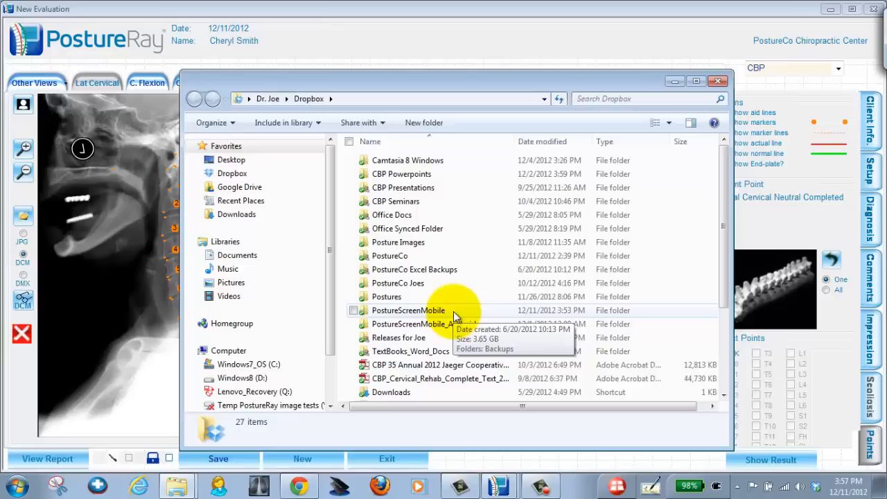
mouse_move(464, 324)
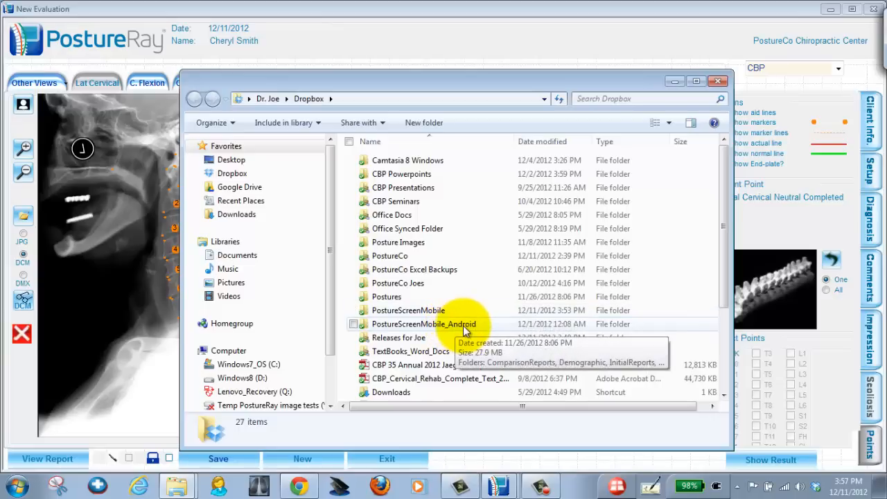
Open the PostureScreenMobile folder and wait for InitialReports to sync in.
double_click(408, 310)
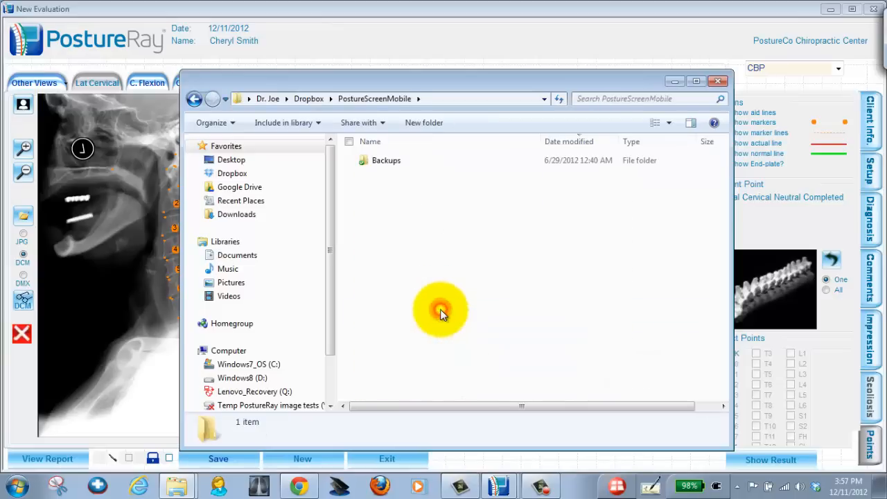
mouse_move(445, 215)
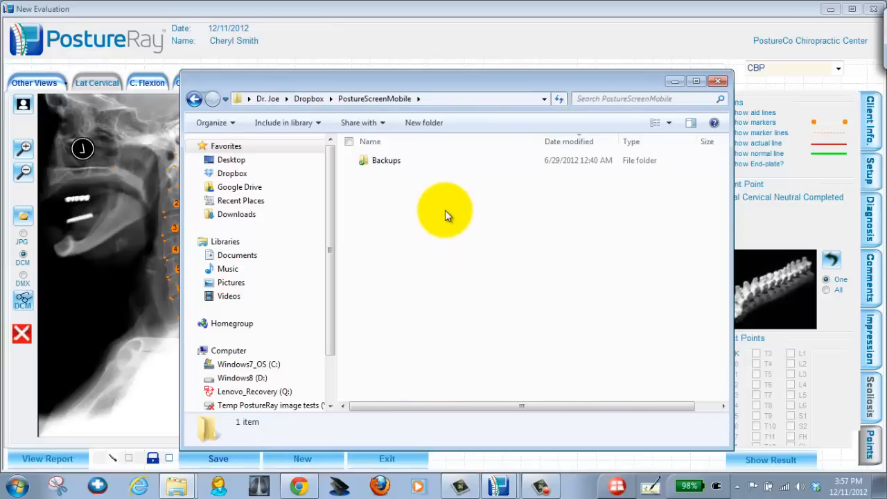
mouse_move(426, 201)
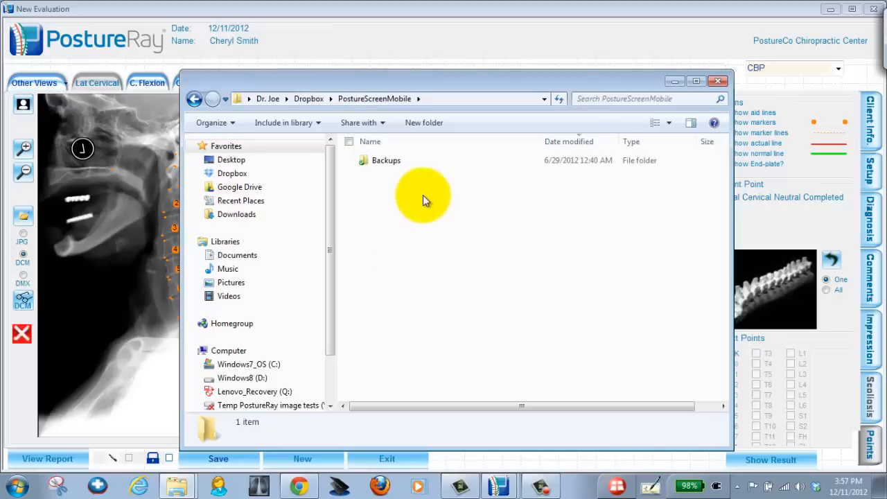
mouse_move(411, 213)
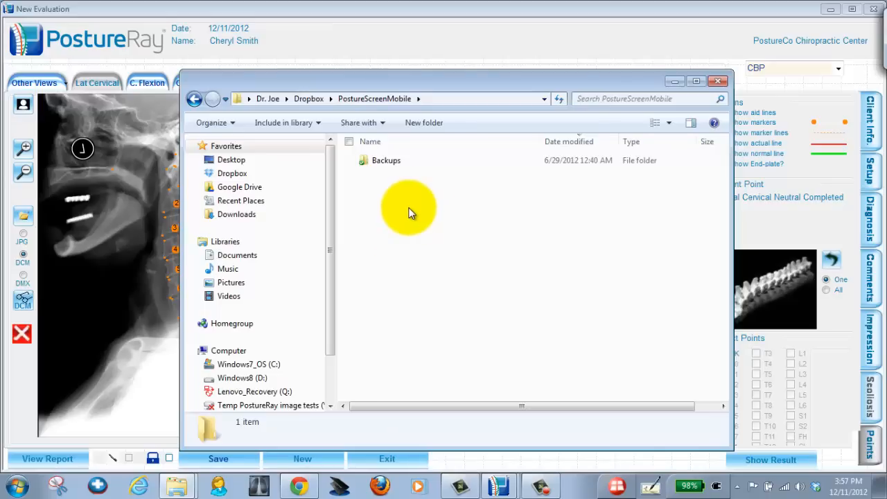
mouse_move(409, 220)
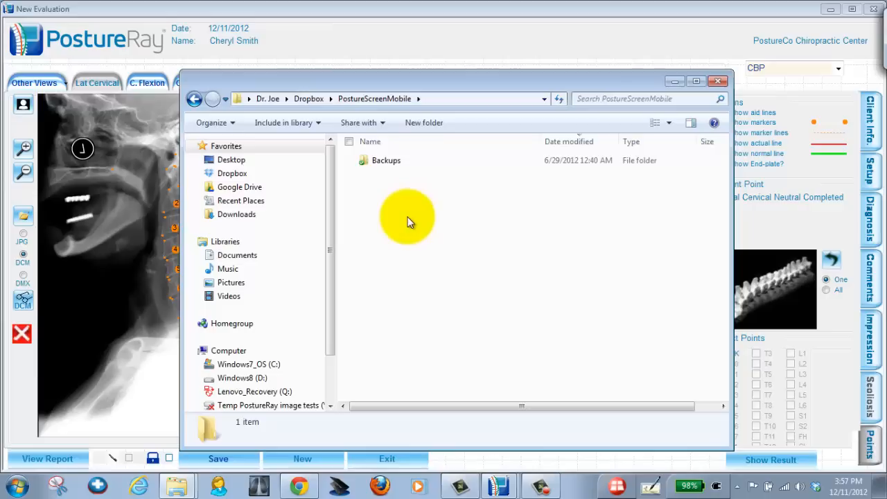
mouse_move(412, 148)
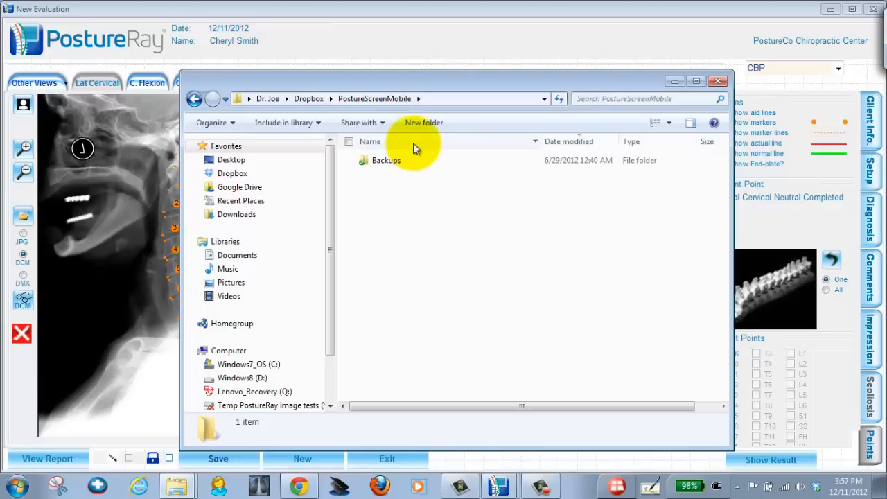
mouse_move(391, 98)
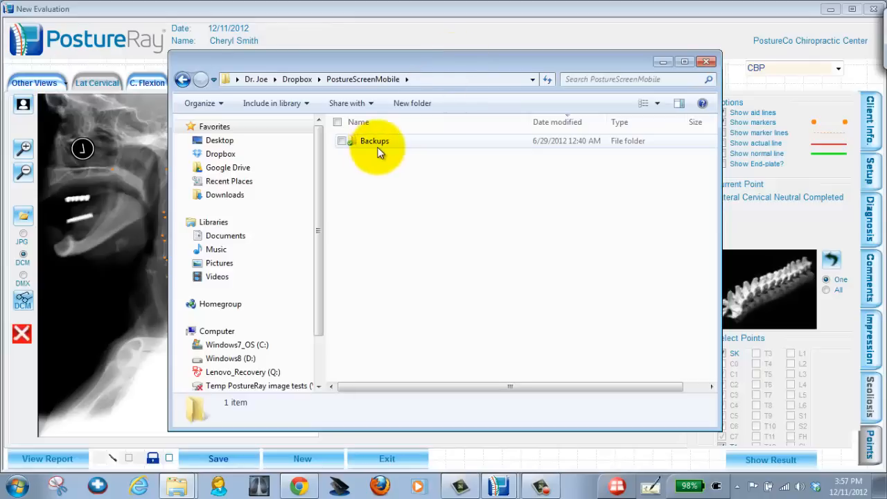
mouse_move(456, 220)
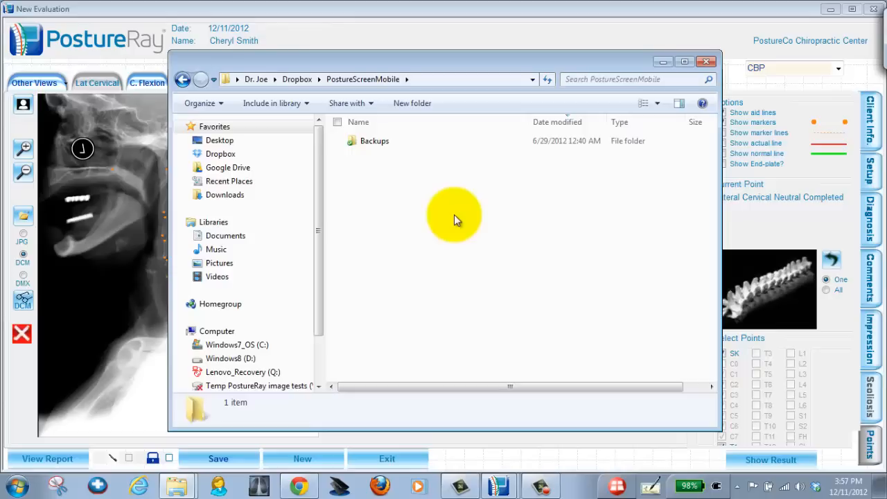
mouse_move(585, 327)
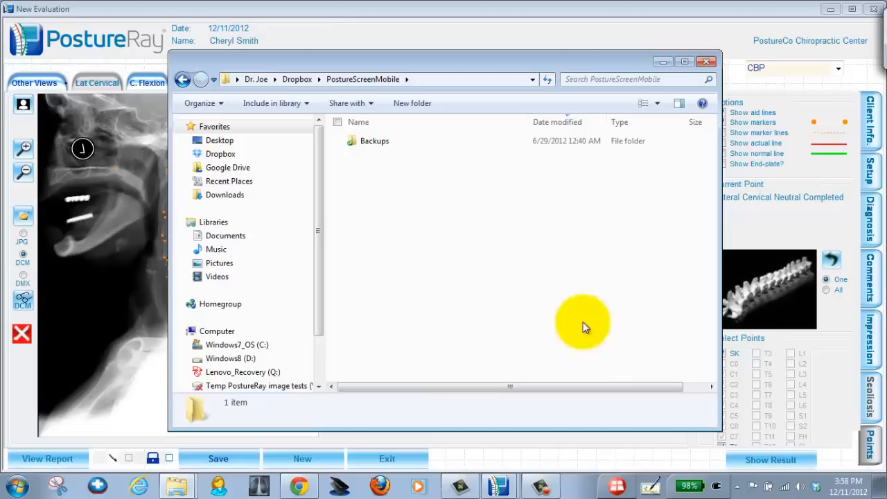
mouse_move(534, 263)
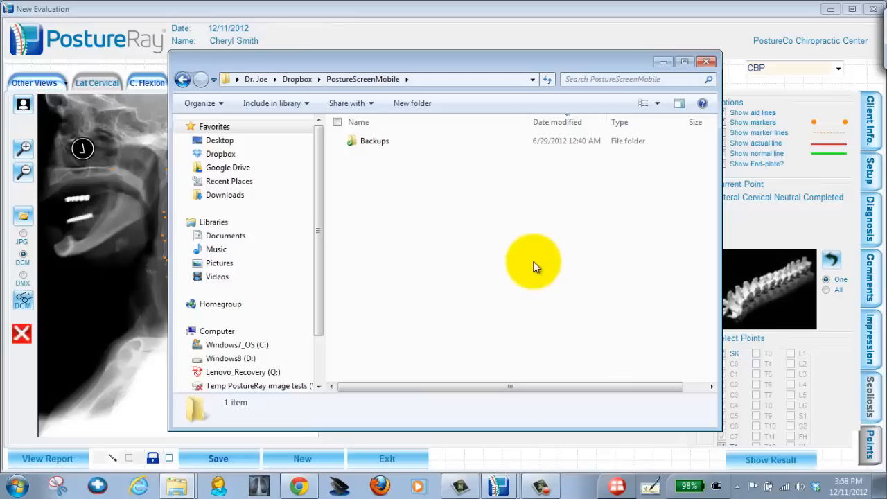
mouse_move(503, 243)
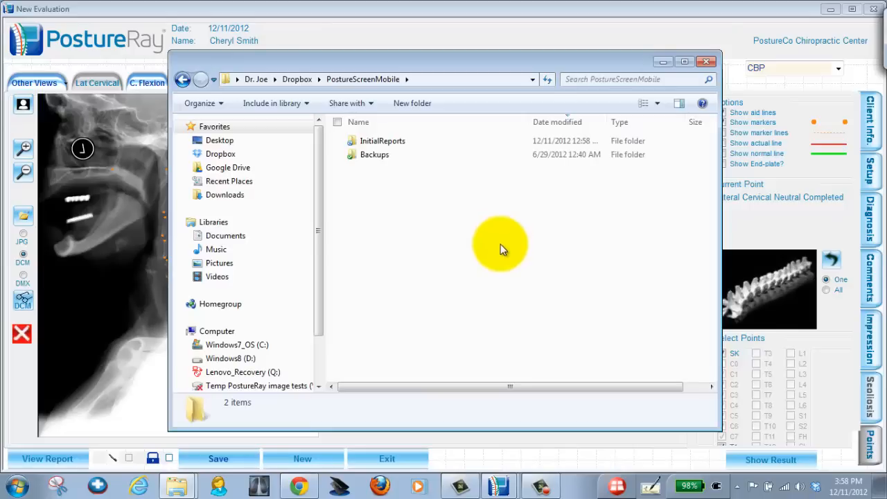
mouse_move(420, 180)
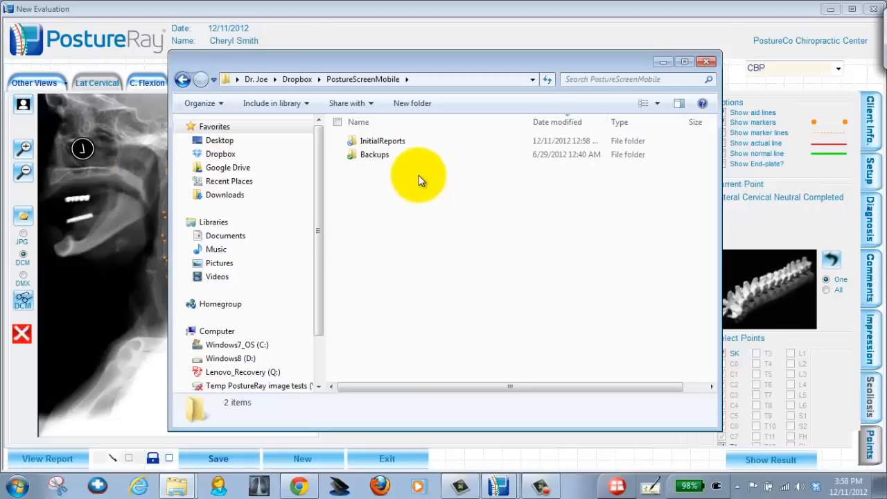
mouse_move(403, 146)
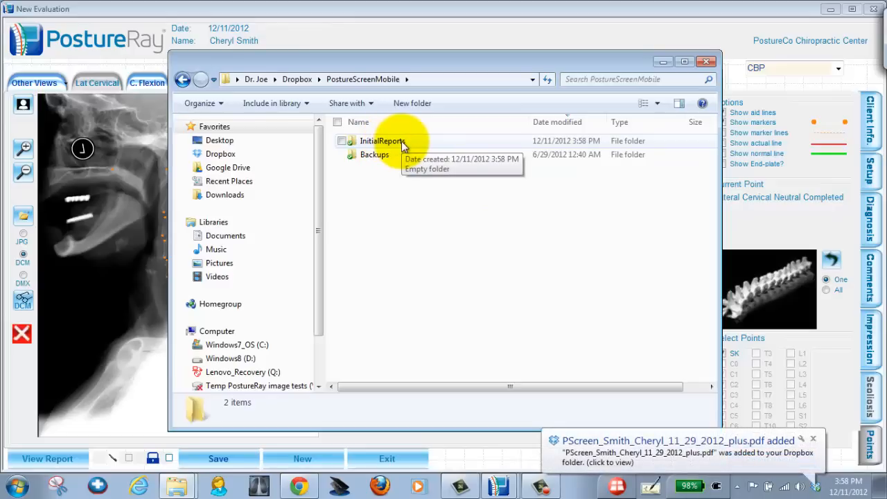
mouse_move(524, 344)
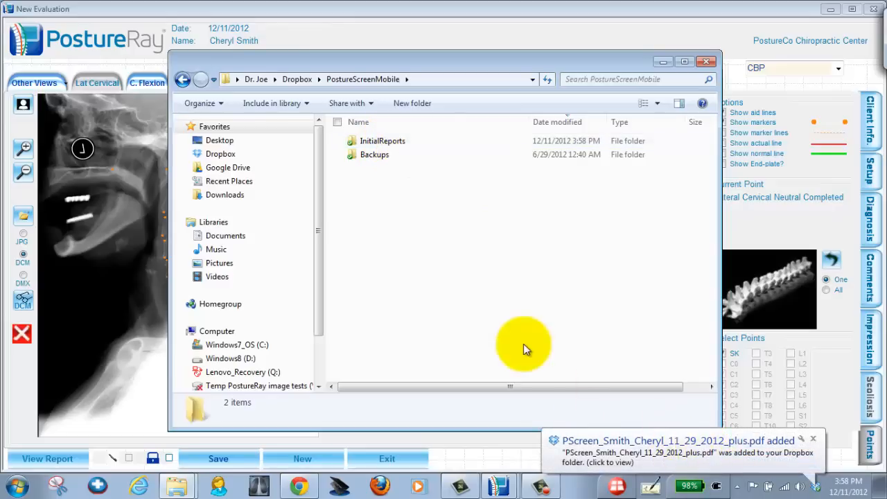
Open InitialReports and select the PostureScreen report PDF.
double_click(382, 140)
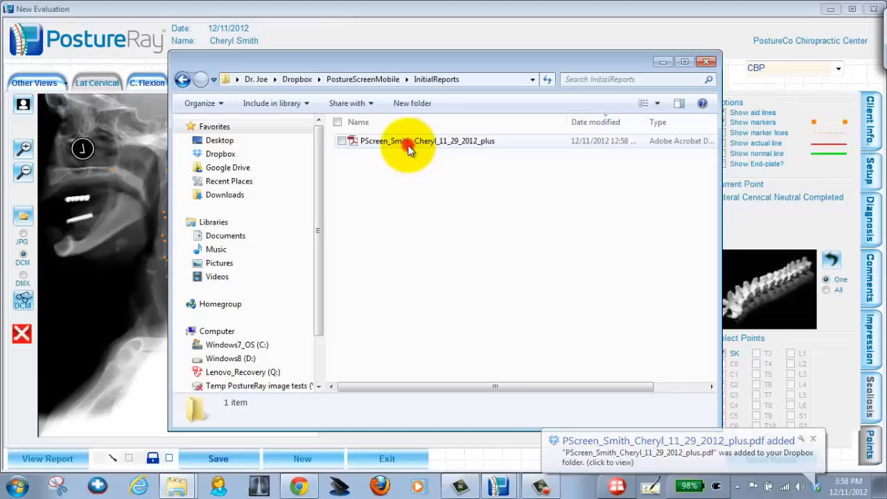
click(416, 141)
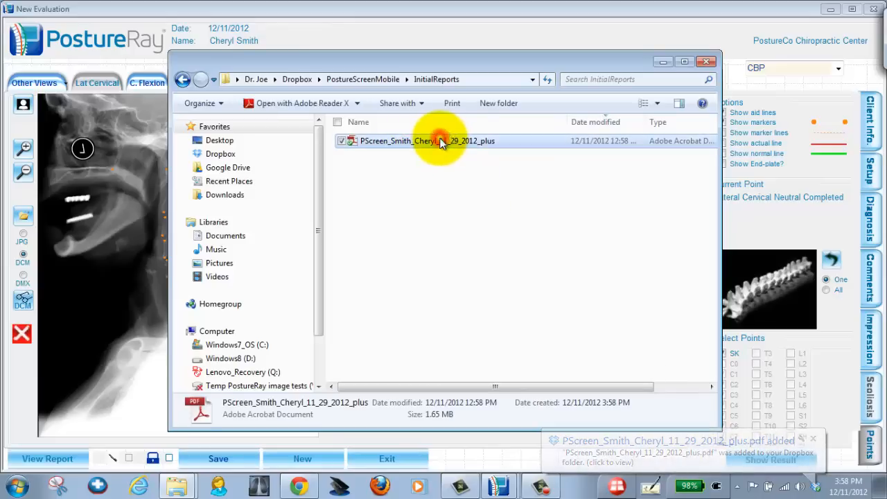
double_click(426, 141)
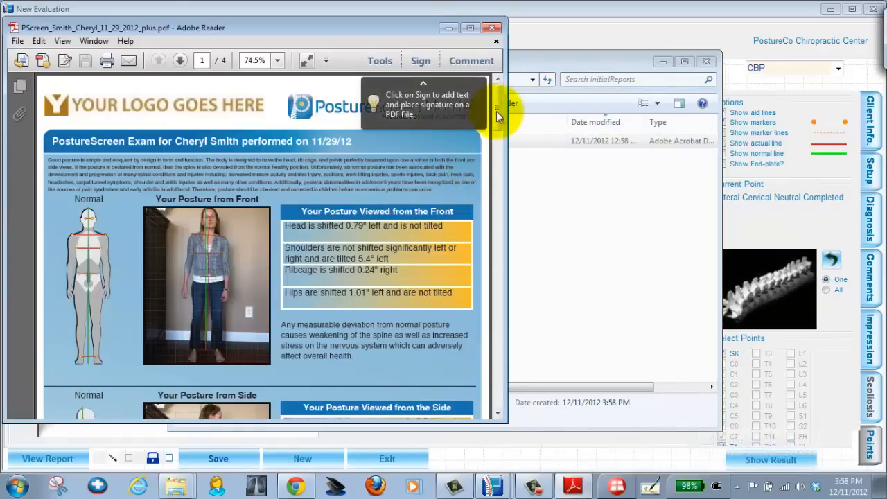
scroll(down, 3)
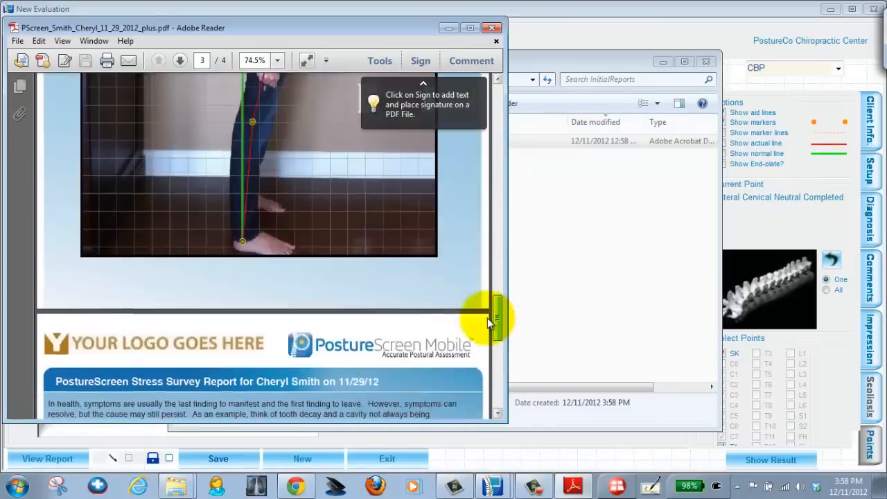
scroll(up, 3)
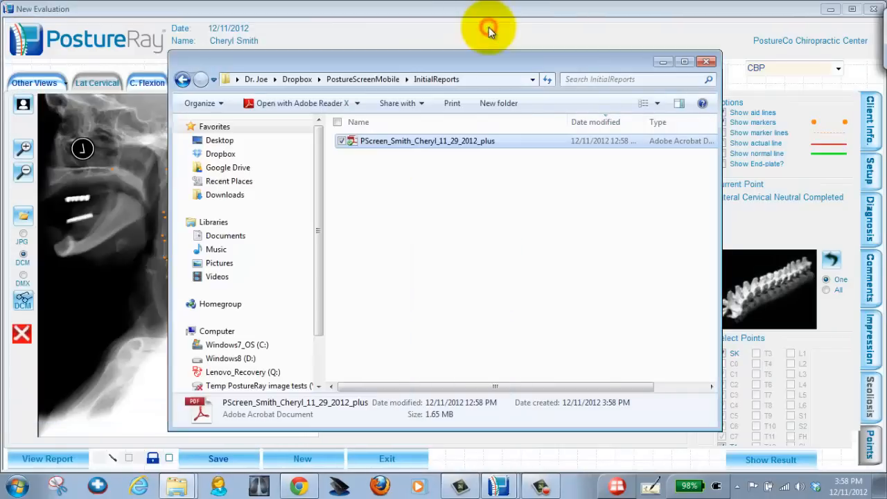
mouse_move(363, 79)
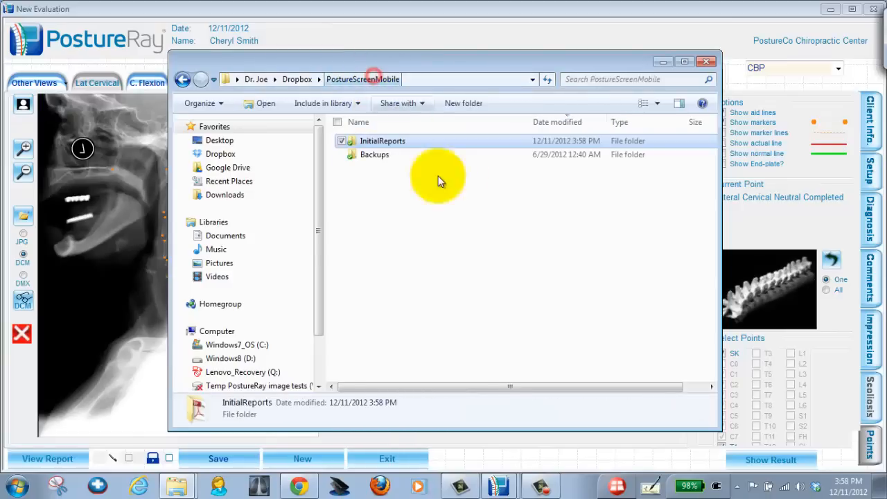
mouse_move(450, 194)
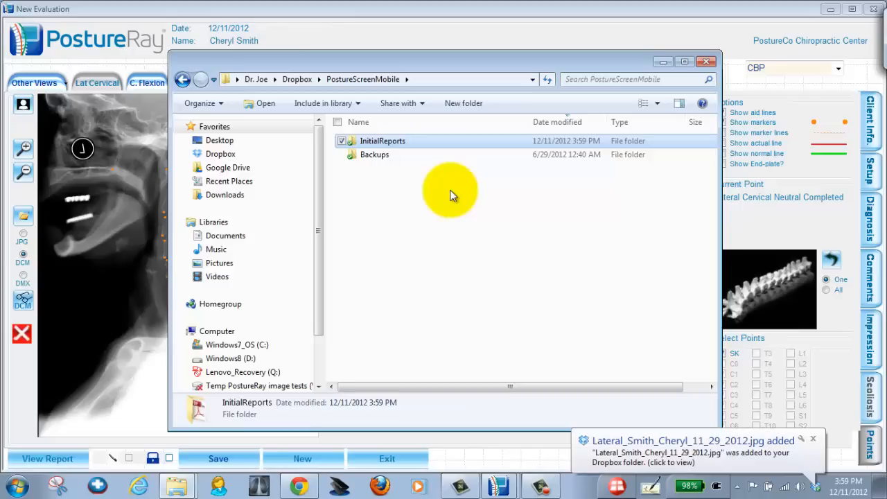
mouse_move(402, 145)
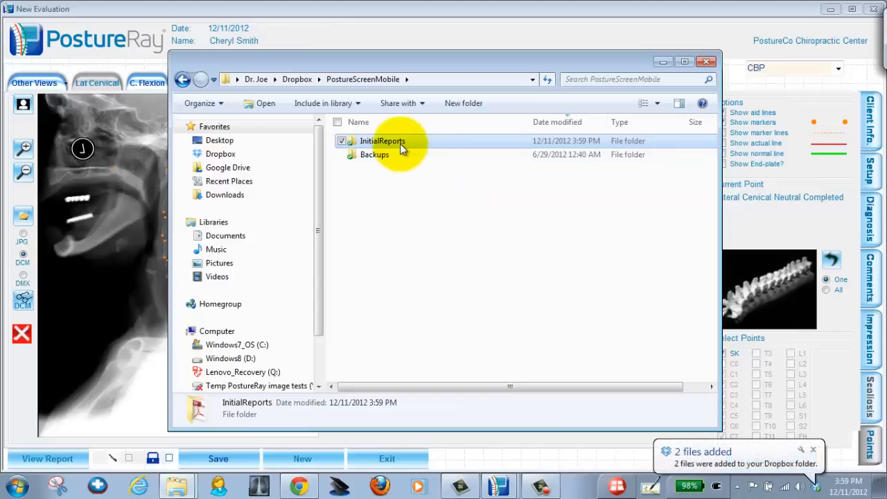
Reopen the InitialReports folder, which now shows the new Images folder.
double_click(382, 141)
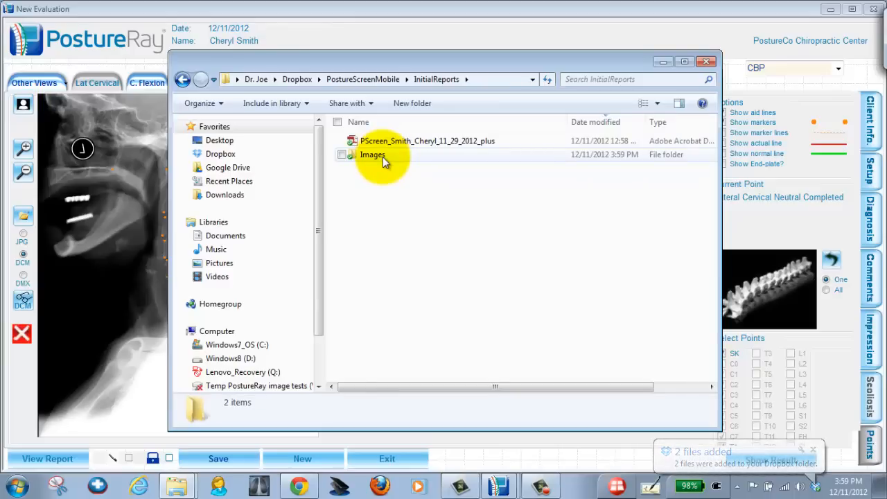
In Images, delete the duplicate '(1)' lateral JPEG and open the anterior photo.
double_click(373, 154)
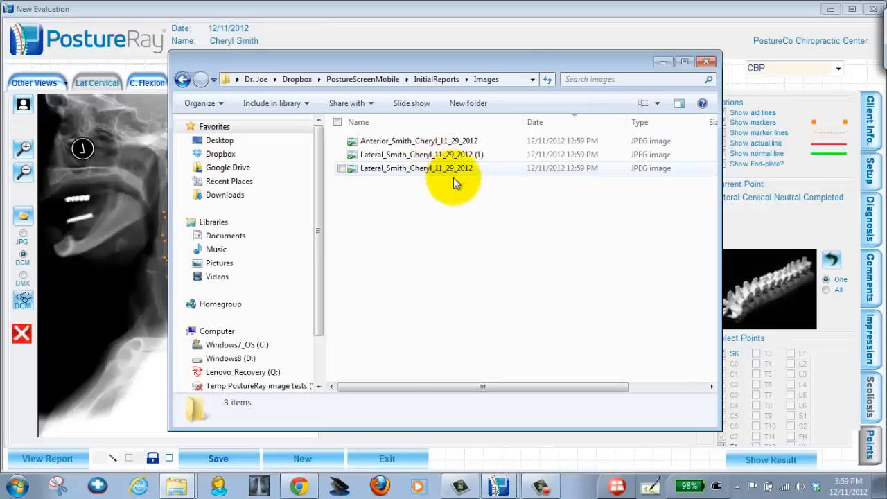
click(416, 154)
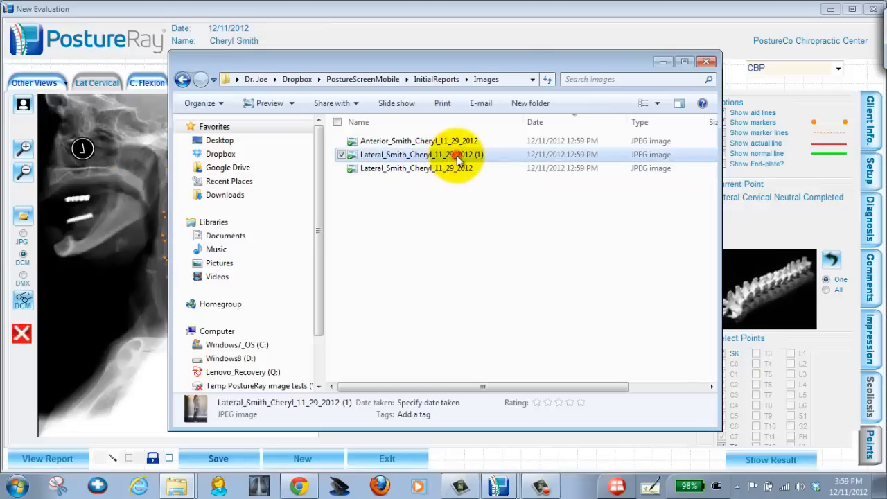
mouse_move(472, 161)
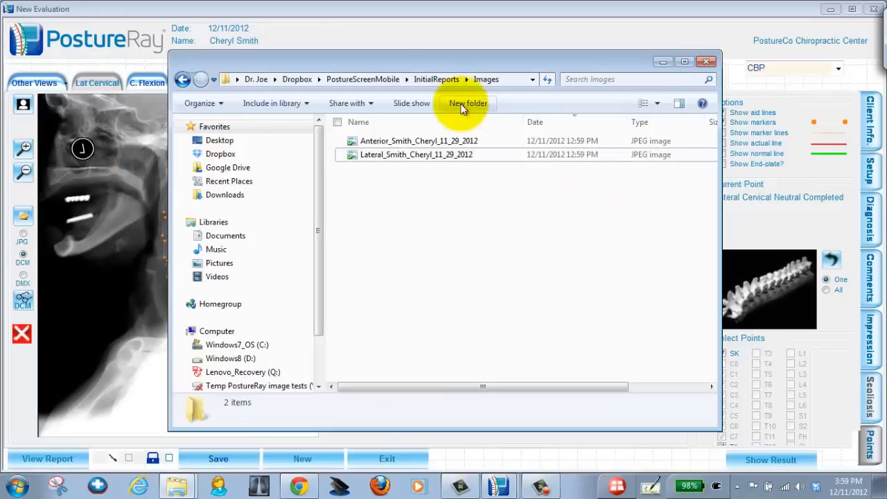
click(419, 140)
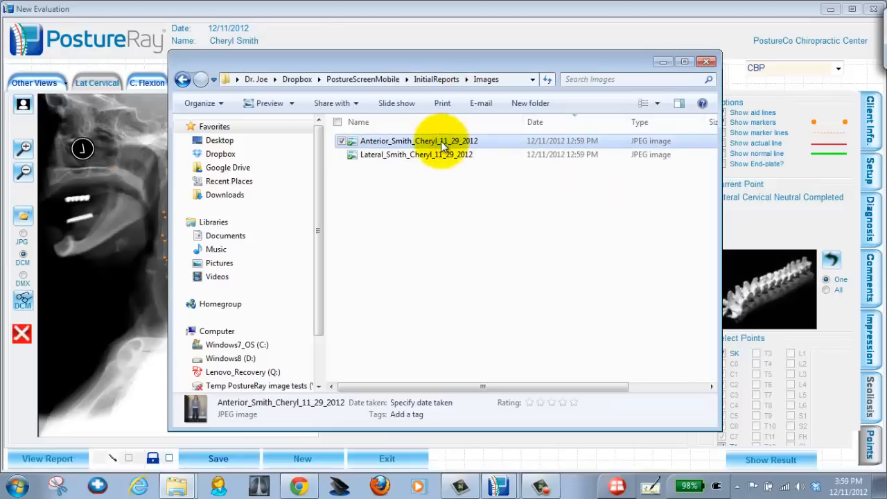
double_click(418, 141)
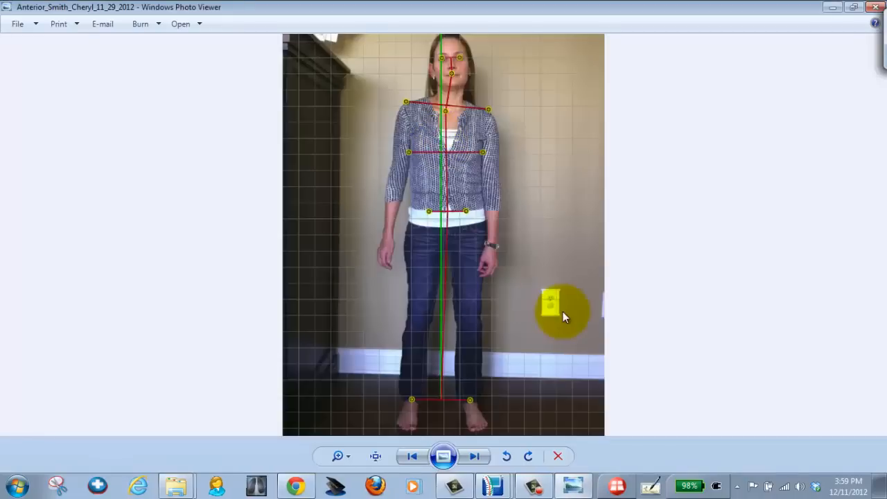
View the lateral photo in Photo Viewer, then close the viewer and Explorer.
click(475, 455)
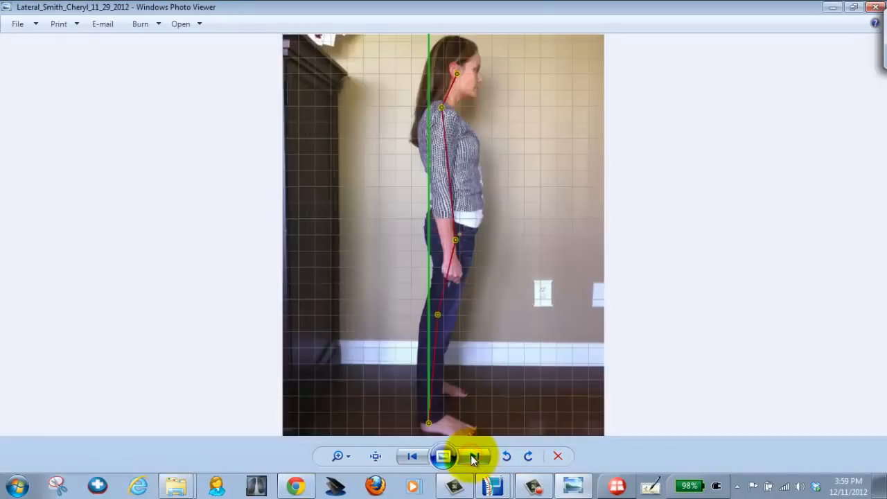
mouse_move(701, 65)
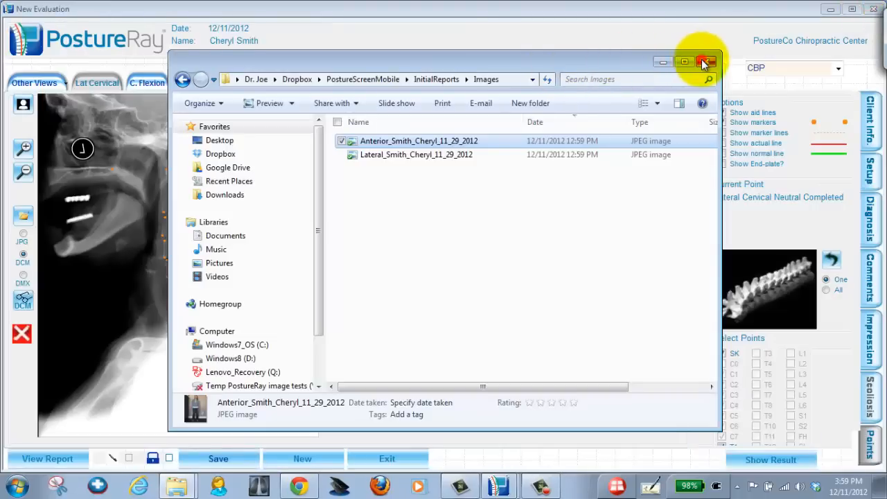
click(705, 63)
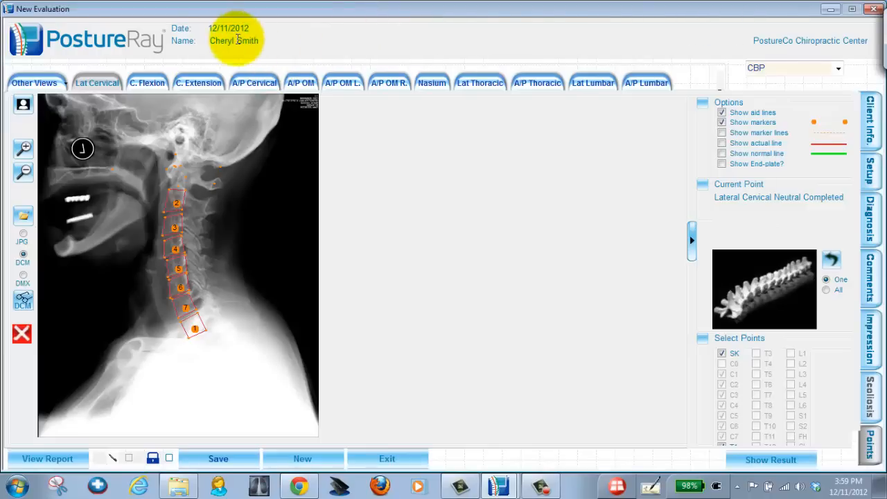
Switch to AP Posture and load the anterior JPEG from Dropbox > PostureScreenMobile > InitialReports > Images.
click(35, 83)
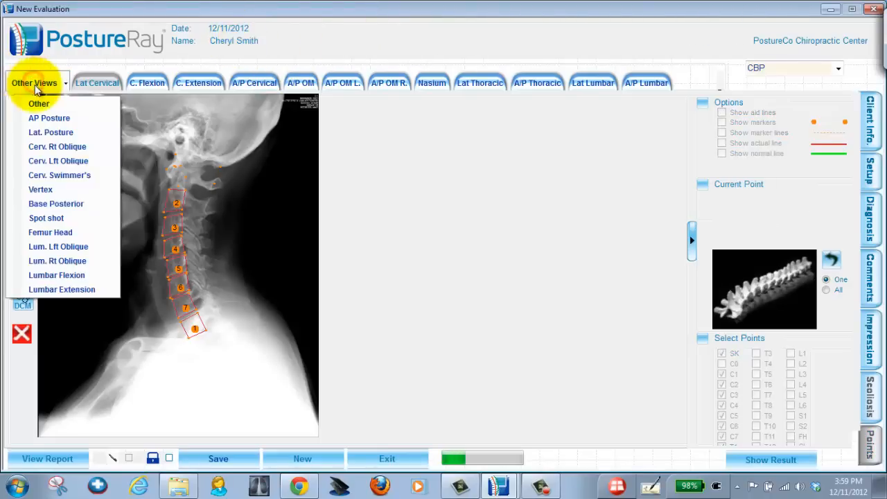
click(49, 118)
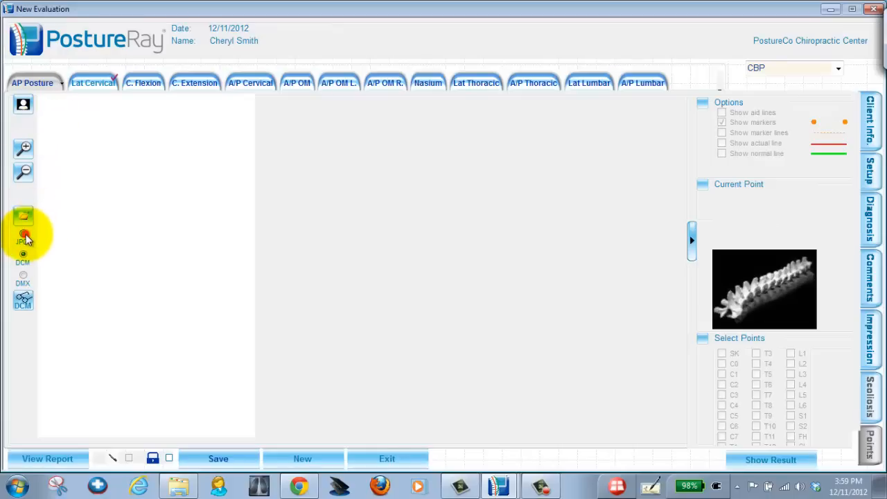
click(23, 235)
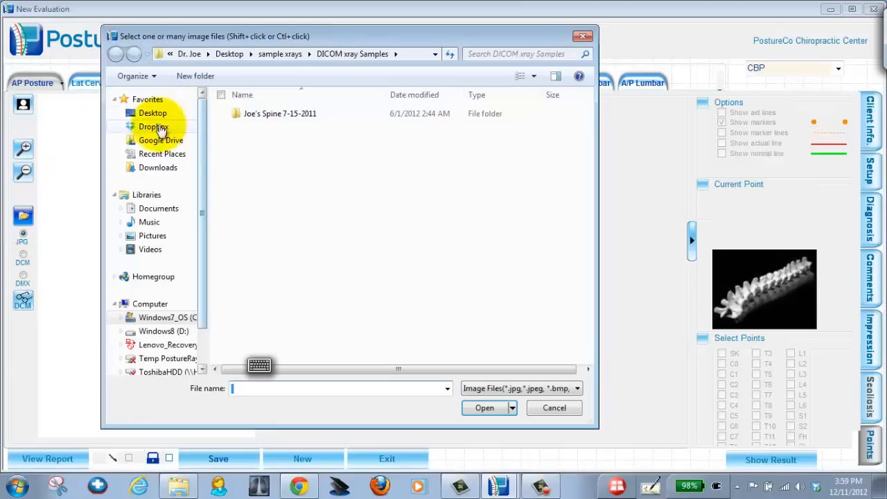
click(153, 126)
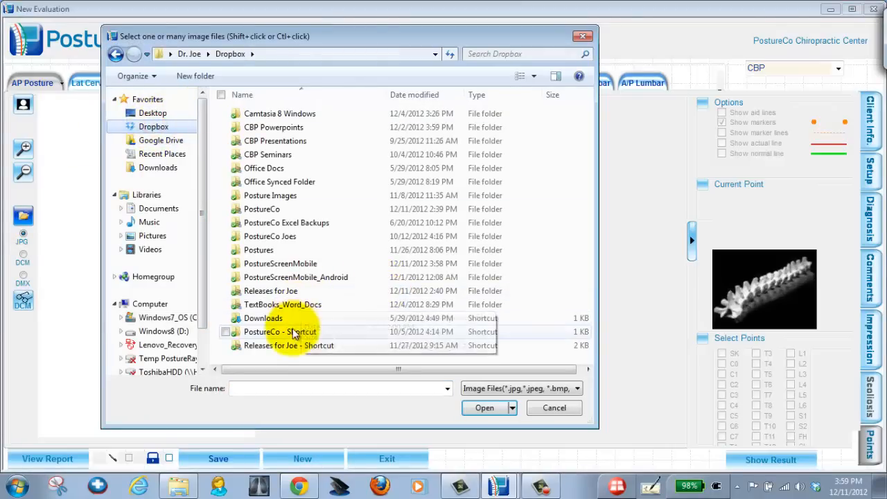
double_click(280, 264)
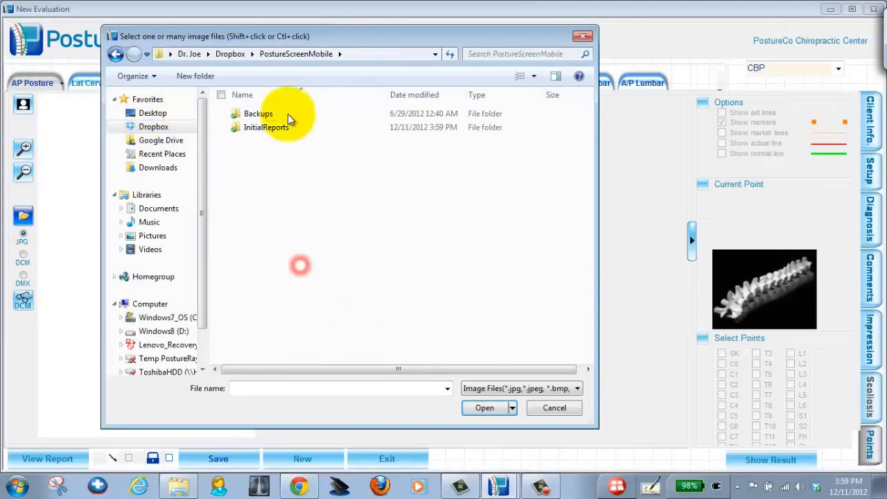
double_click(266, 127)
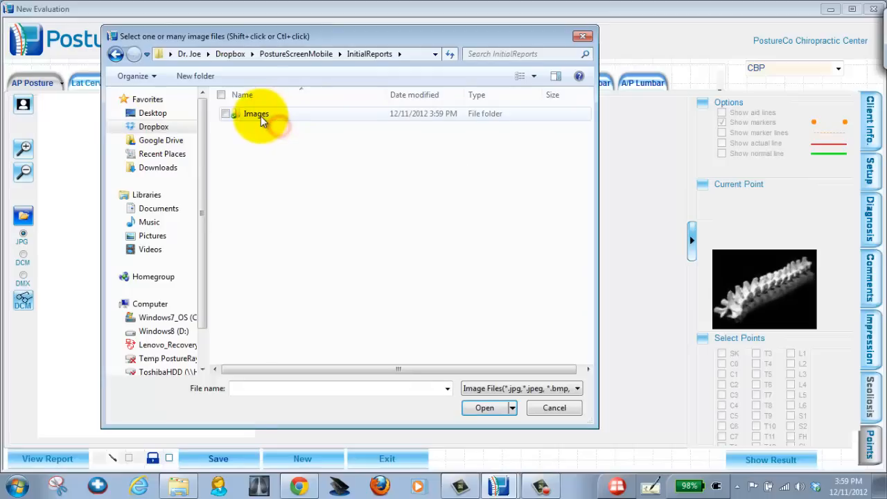
double_click(256, 114)
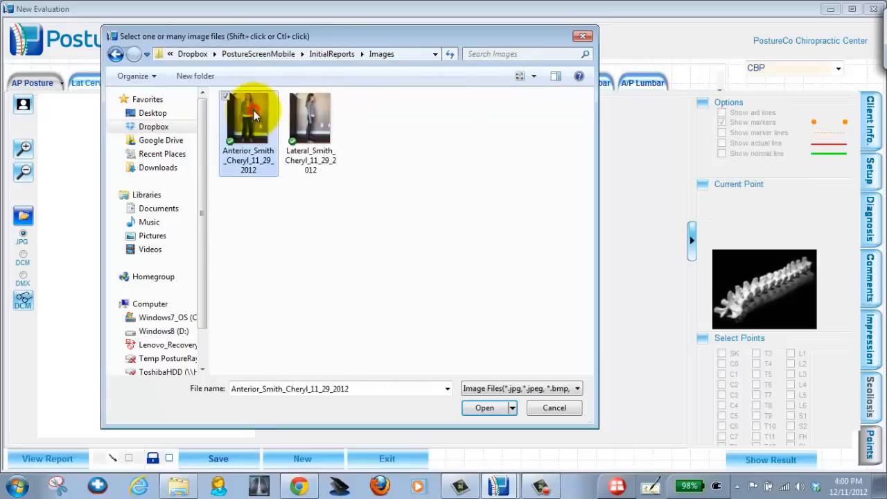
click(484, 407)
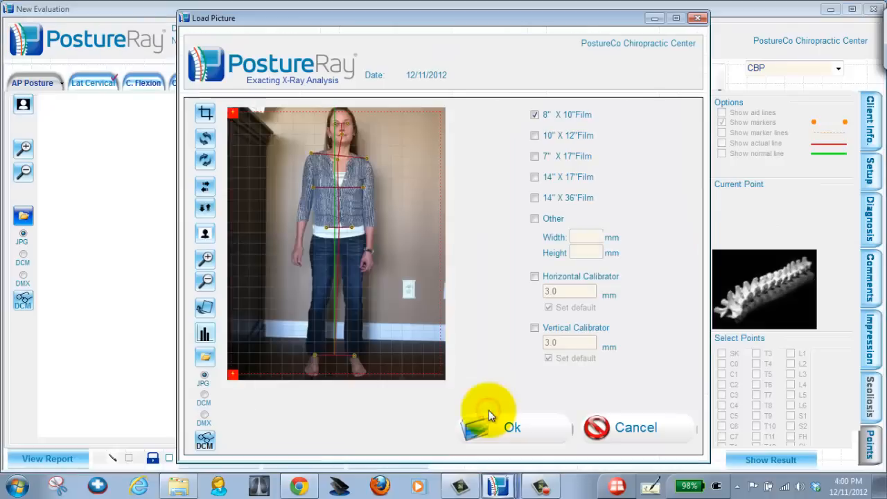
Accept the anterior photo into the AP Posture view and show its comments panel.
click(512, 426)
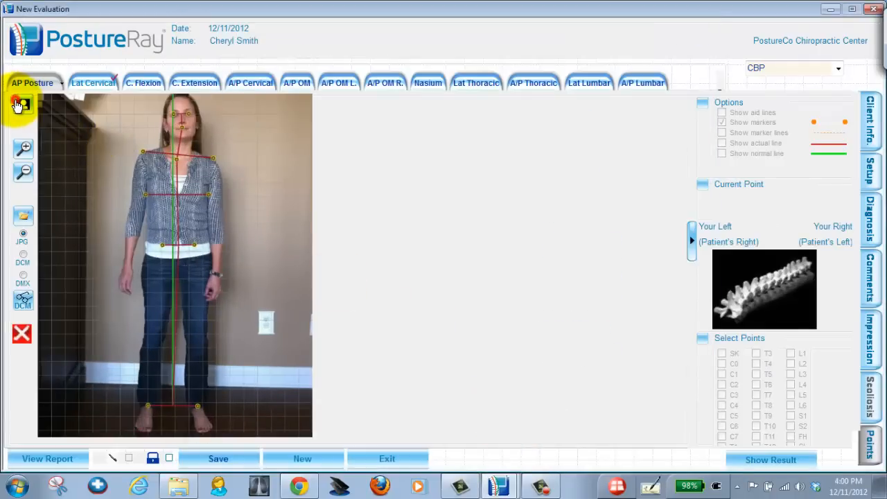
click(23, 104)
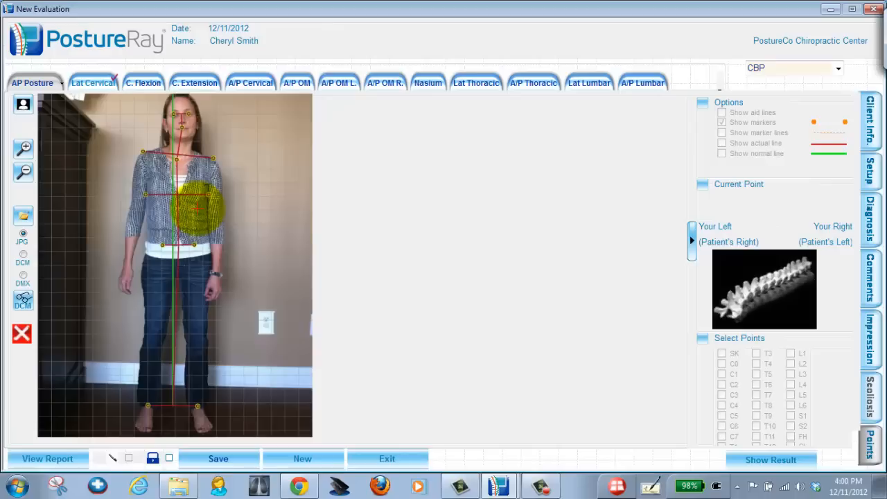
click(870, 281)
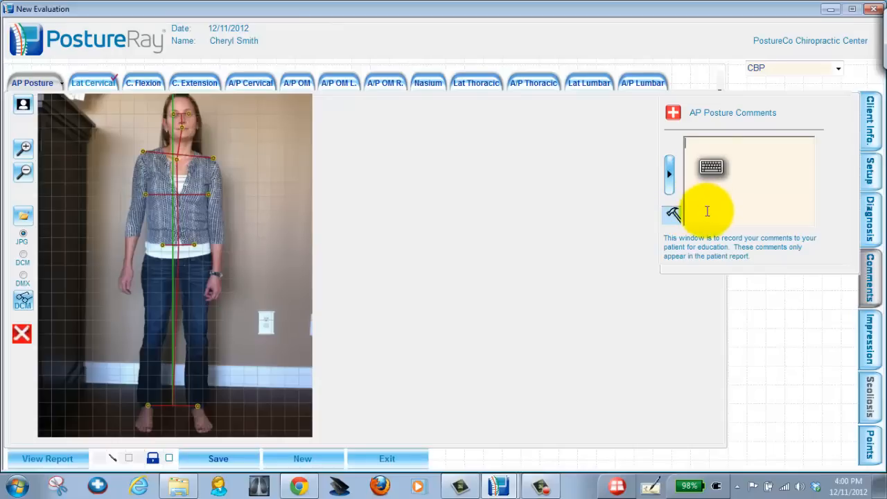
click(61, 82)
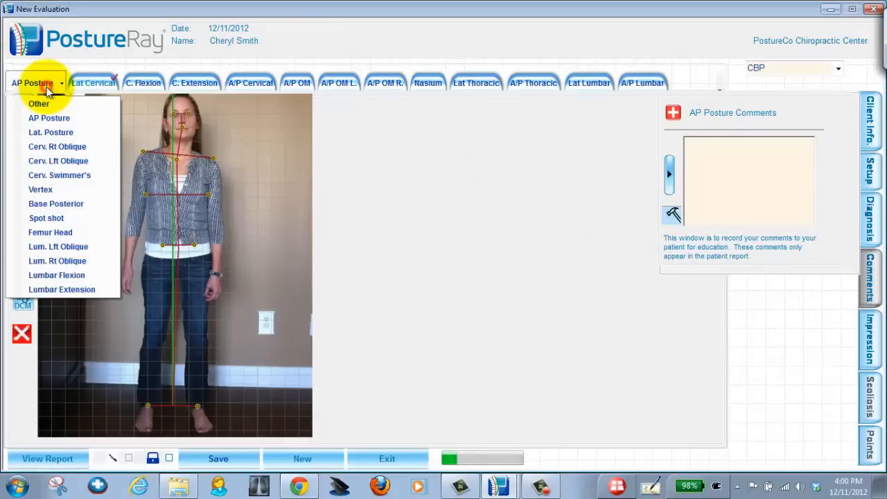
Load the lateral JPEG into Lateral Posture, mirrored horizontally, and hide the adjustment options.
click(50, 133)
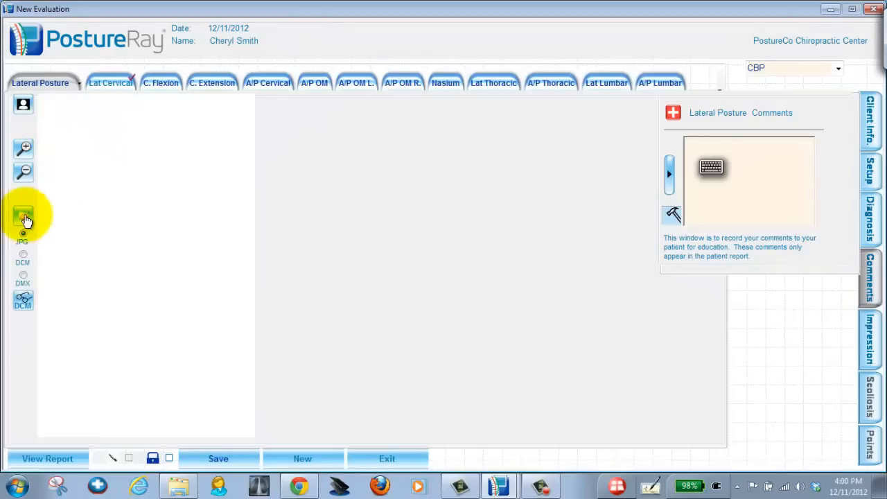
click(23, 219)
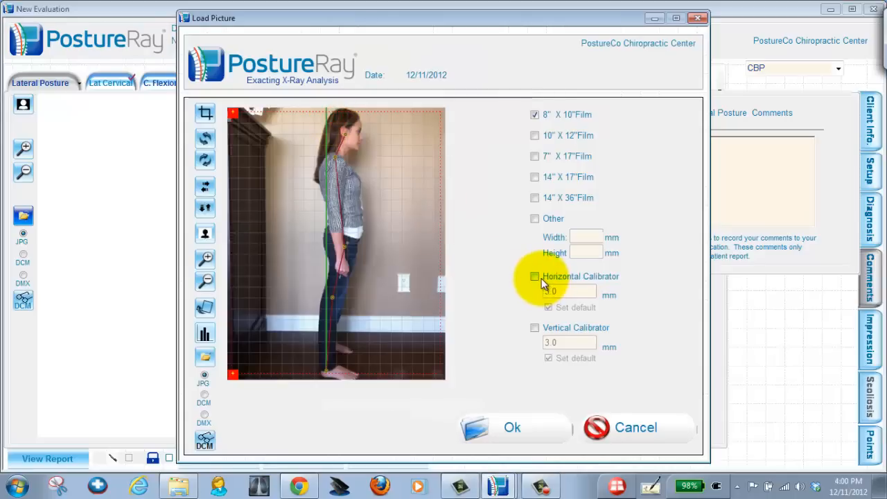
mouse_move(495, 264)
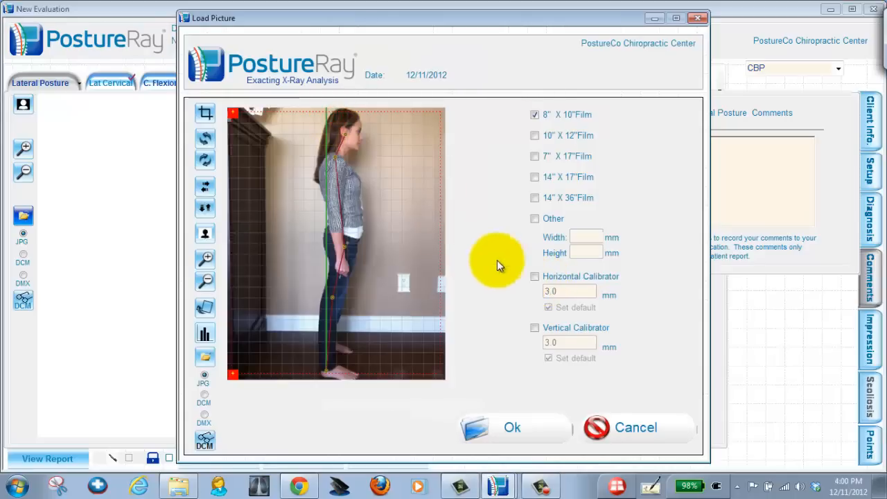
click(204, 187)
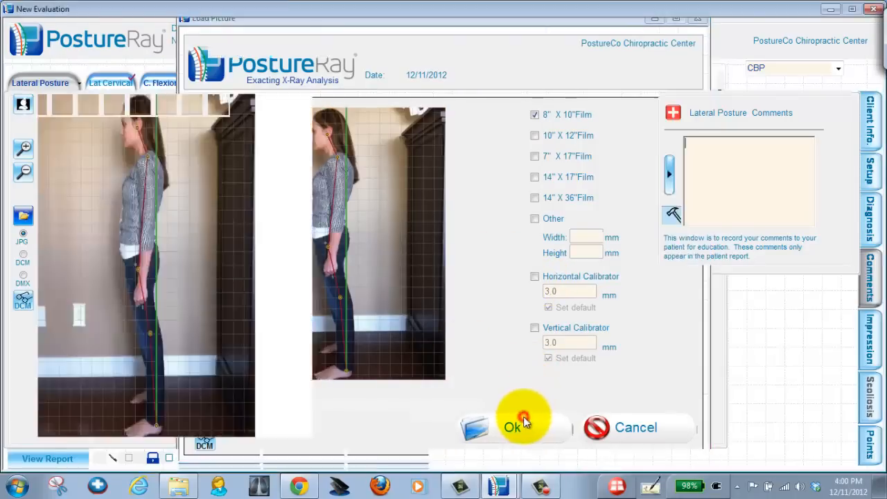
click(513, 427)
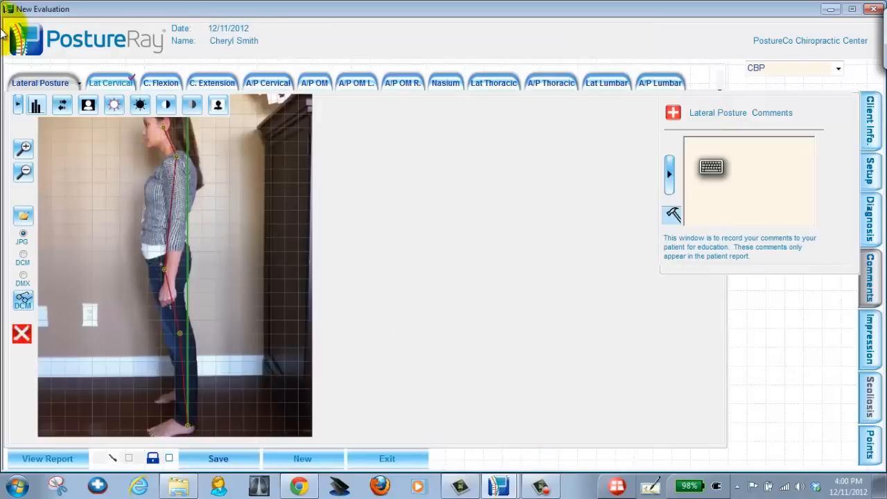
click(18, 104)
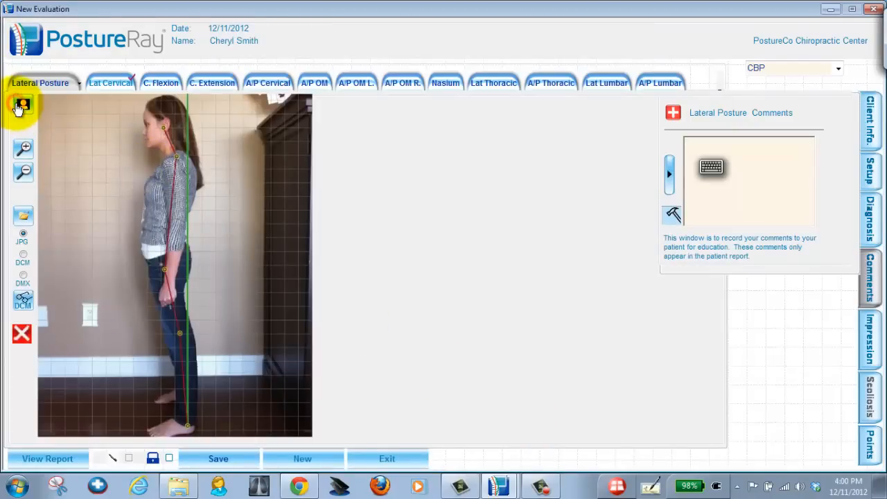